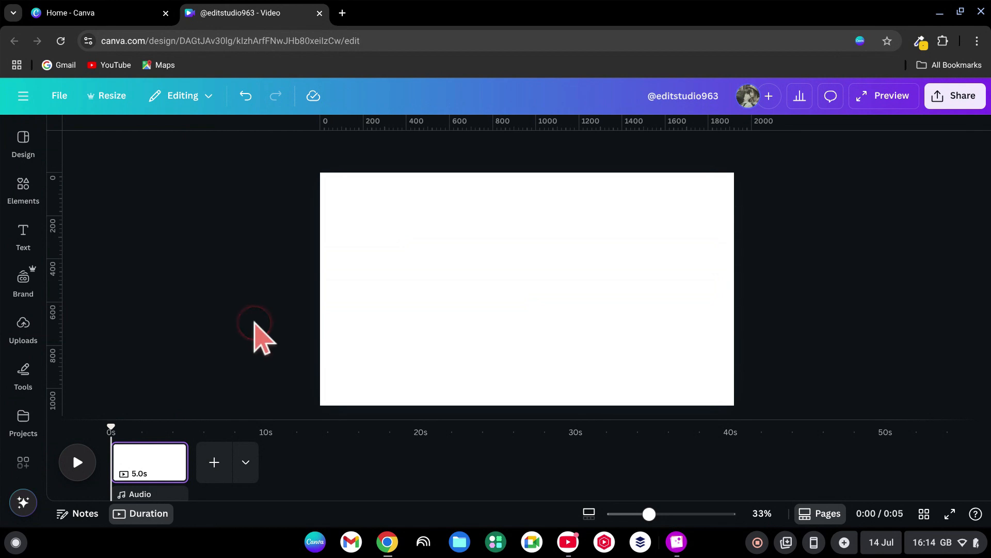
# Step: Add a 'Start Your Day' title in Literaturnaya with tightened line spacing
pyautogui.click(22, 236)
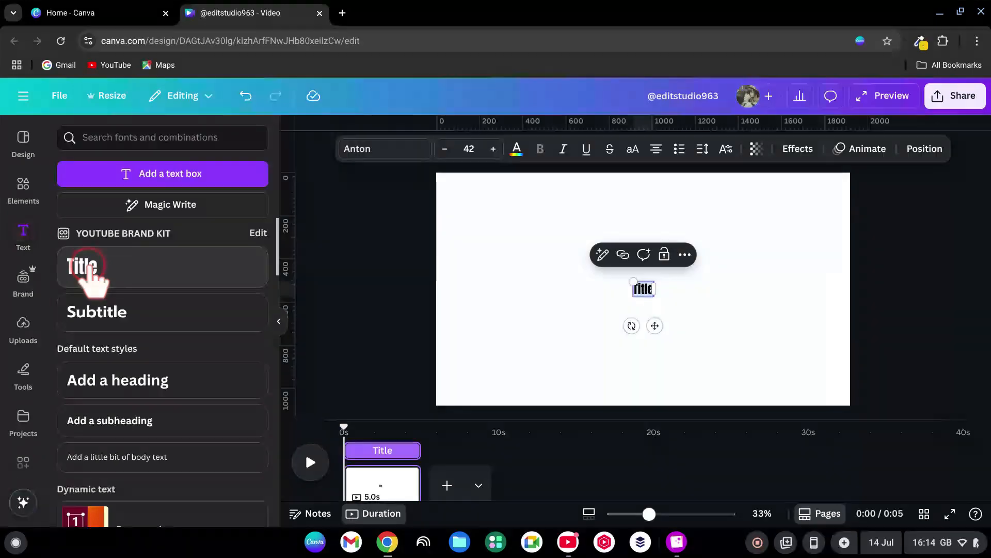
pyautogui.write('Start Your Day')
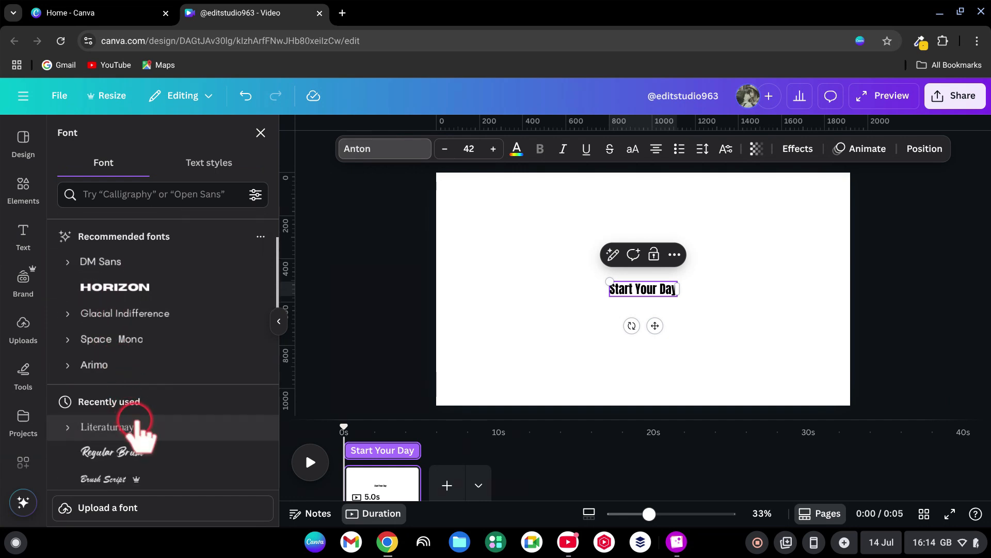
pyautogui.click(109, 427)
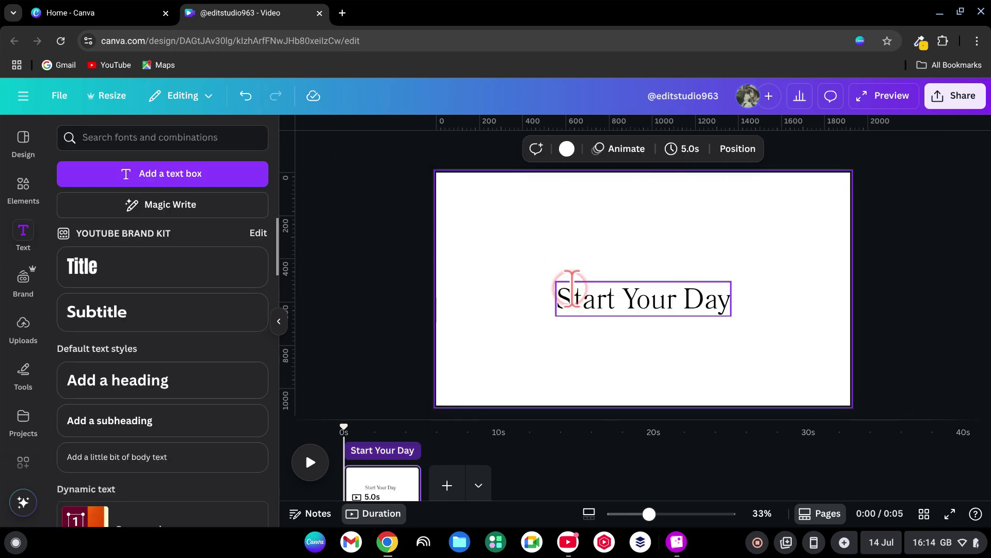
pyautogui.click(702, 148)
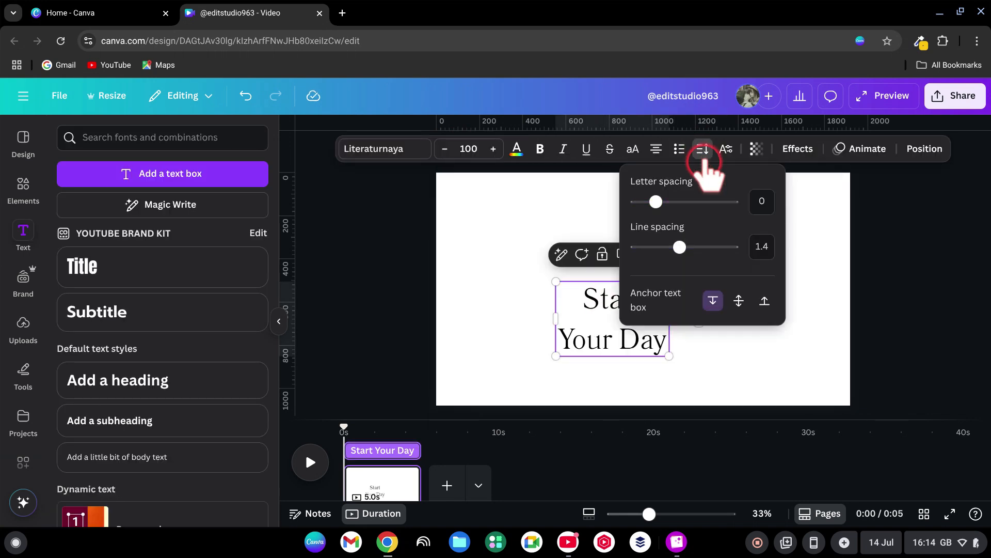
pyautogui.moveTo(679, 247); pyautogui.dragTo(657, 247)
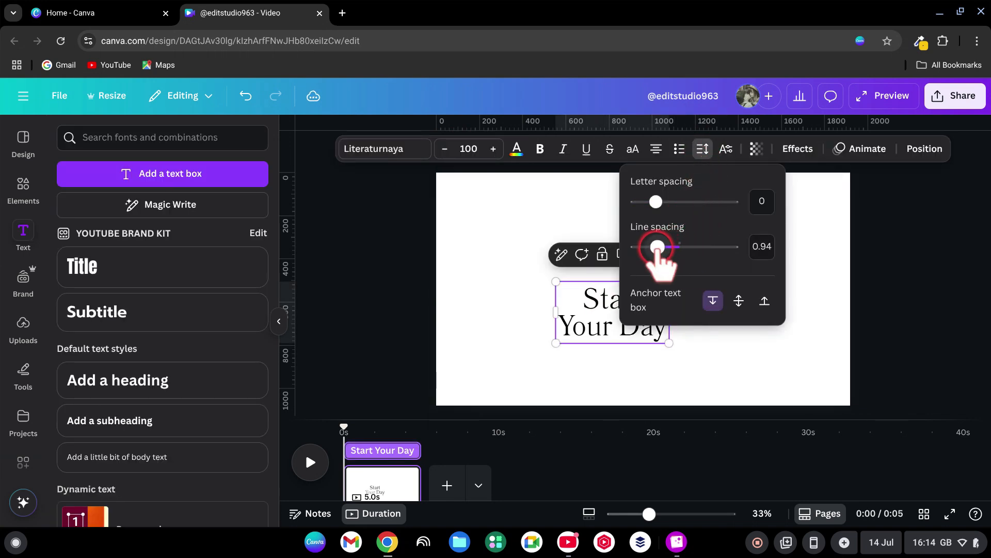
# Step: Move the title, duplicate it, and position the copy for 'With Fresh Mango'
pyautogui.moveTo(657, 247); pyautogui.dragTo(654, 247)
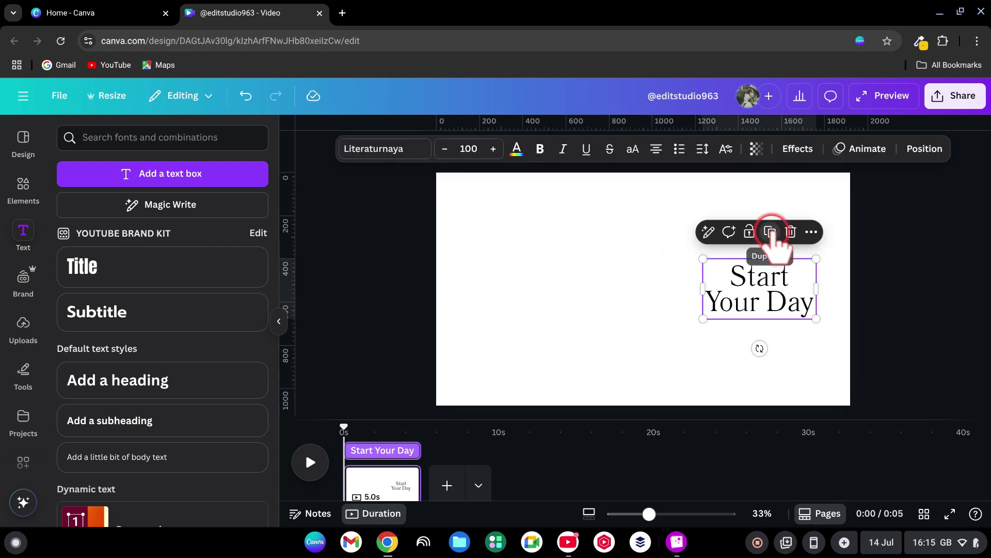
pyautogui.click(769, 231)
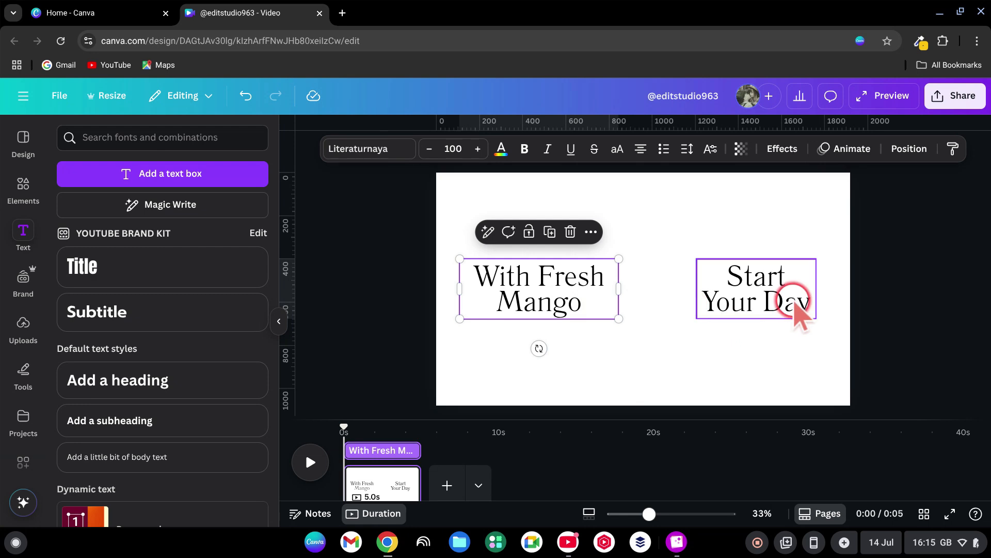
pyautogui.moveTo(755, 289); pyautogui.dragTo(538, 289)
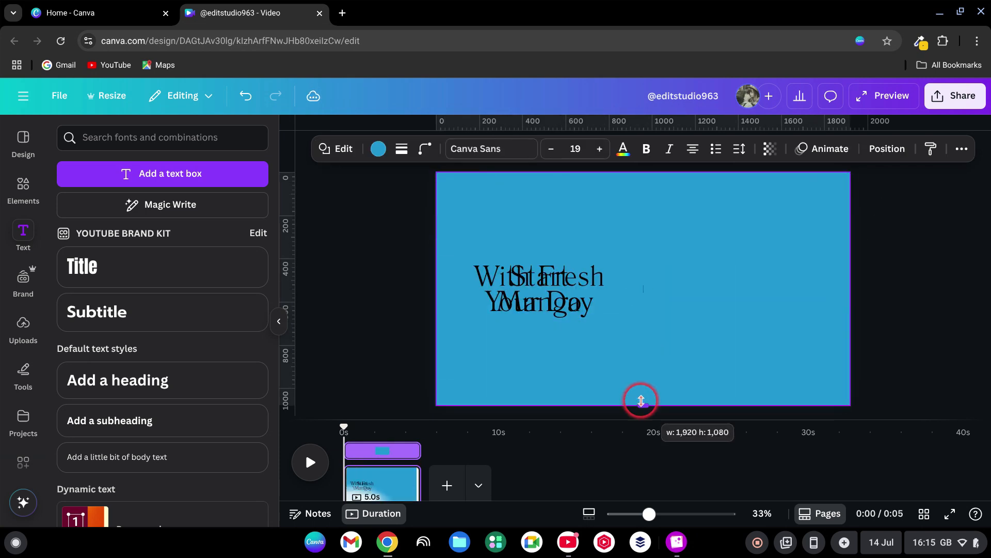
# Step: Over the blue rectangle, add an all-caps SMOOTHIES title in white
pyautogui.click(887, 149)
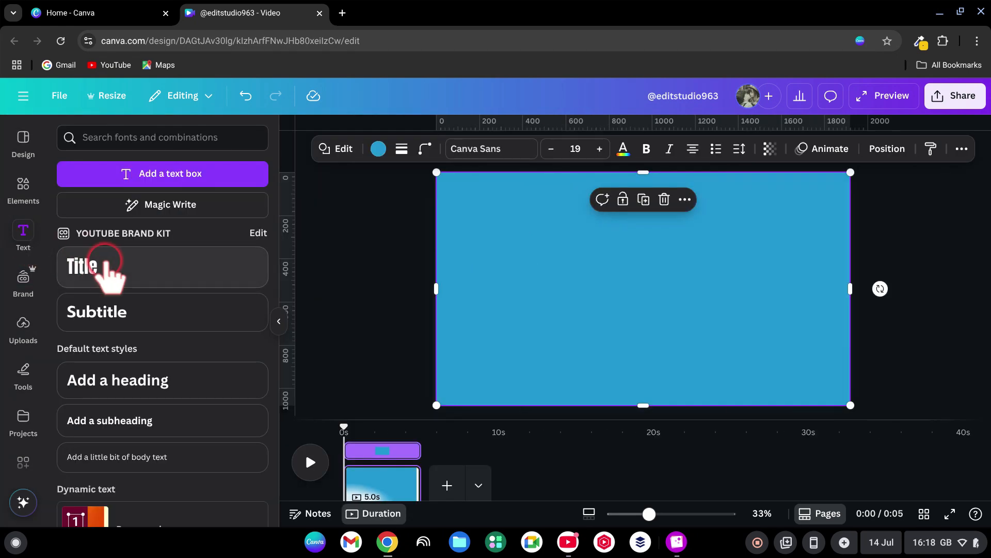
pyautogui.click(81, 265)
pyautogui.write('Smoothies')
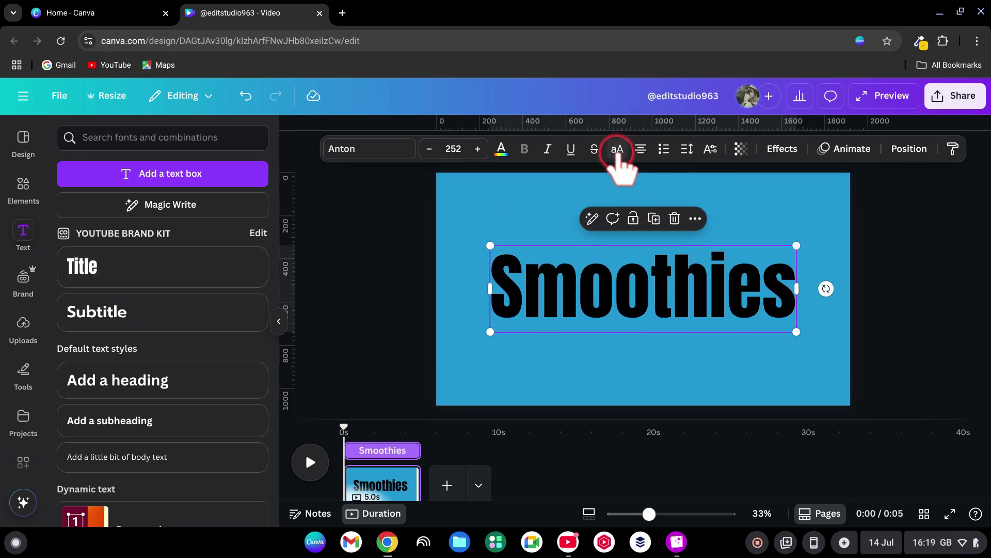
pyautogui.click(617, 149)
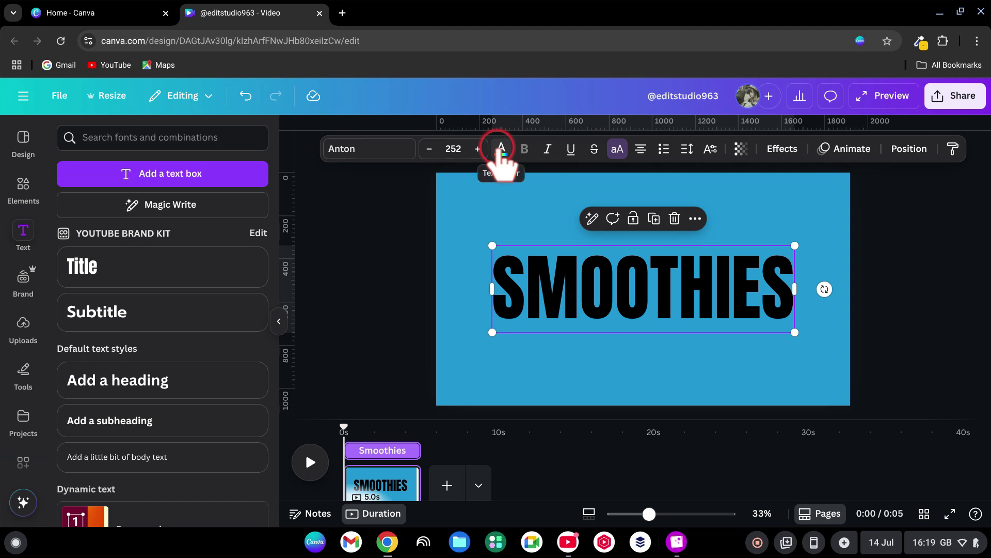
pyautogui.click(500, 149)
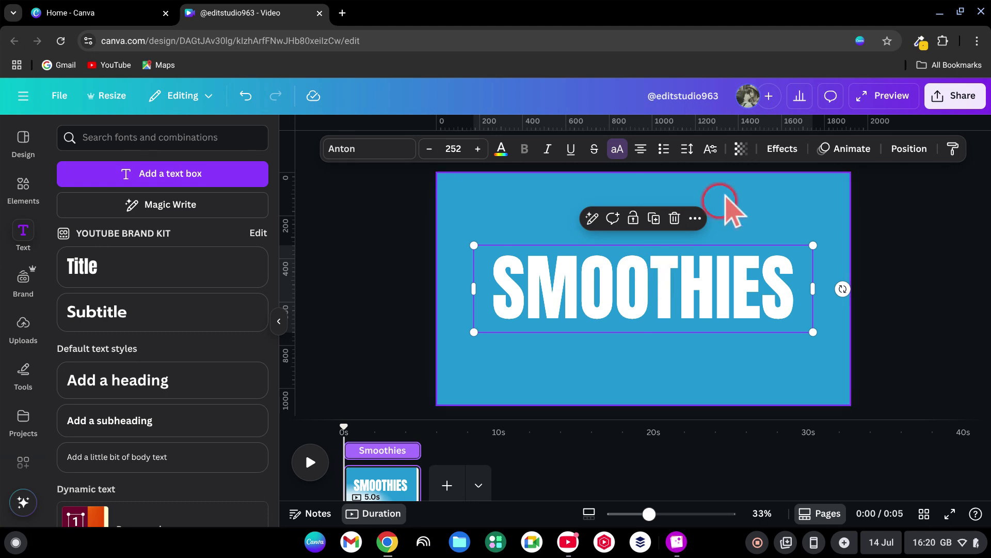
# Step: Give SMOOTHIES the Hollow effect and adjust its outline thickness
pyautogui.click(781, 149)
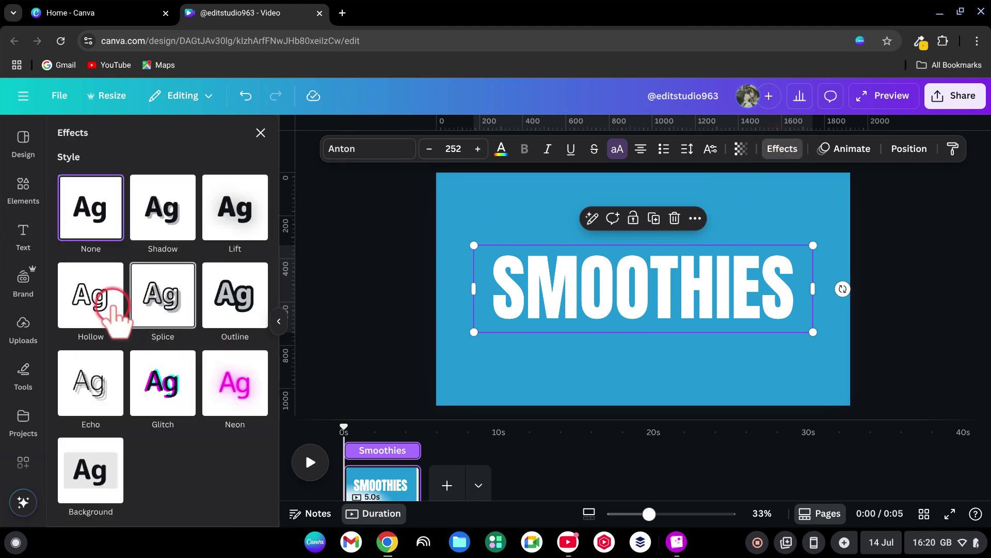
pyautogui.click(90, 295)
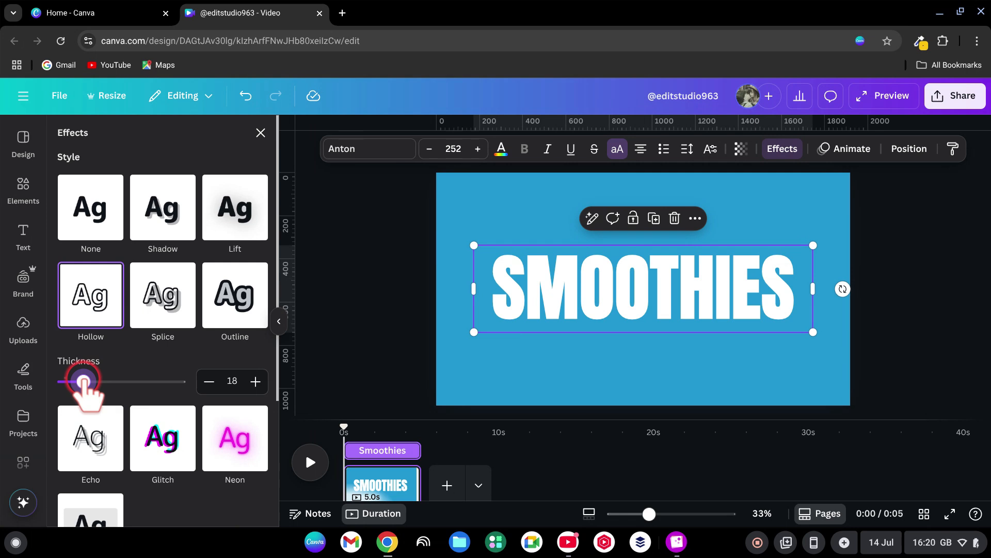
pyautogui.moveTo(85, 380); pyautogui.dragTo(81, 381)
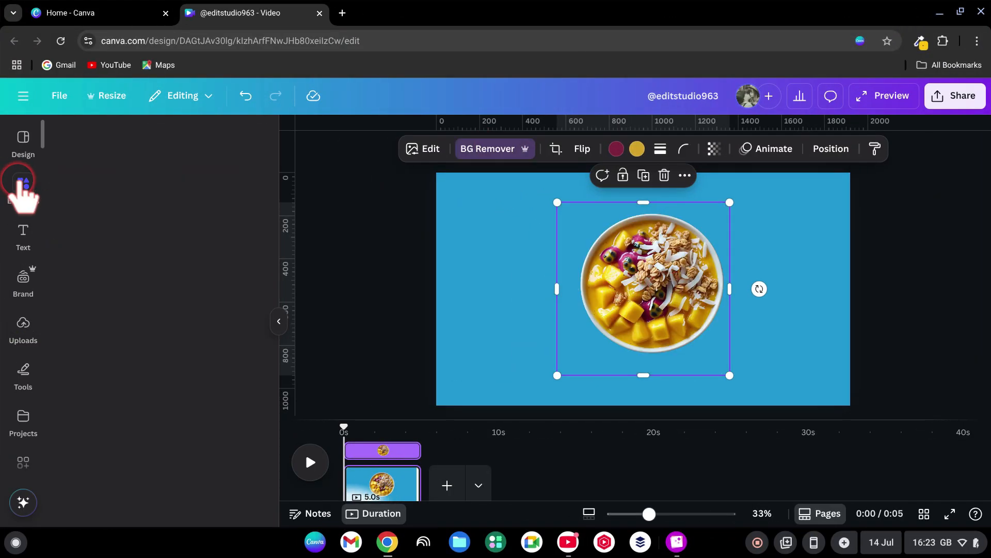
# Step: Search shapes, show the page layers, rotate the bowl photo, and select the blue rectangle
pyautogui.write('round shadow')
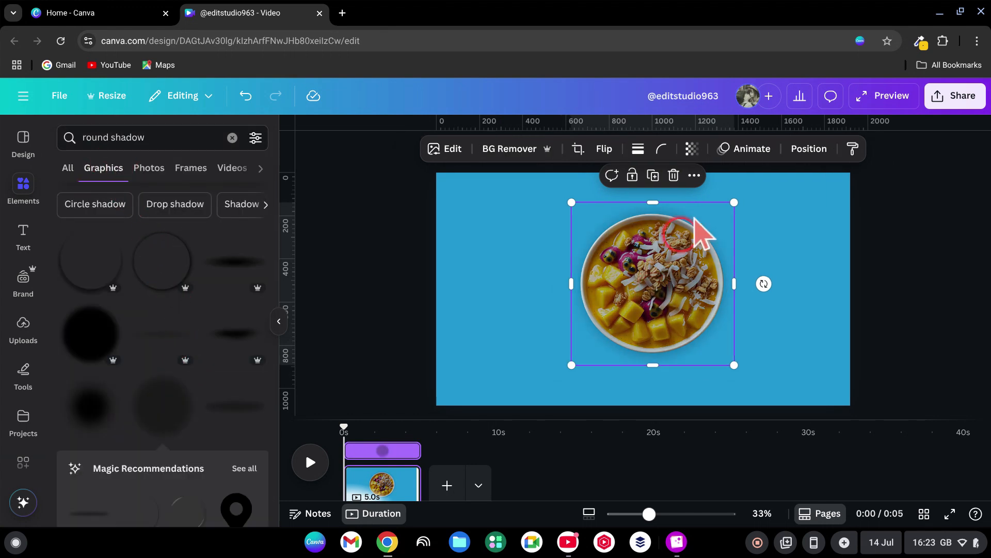
pyautogui.click(808, 149)
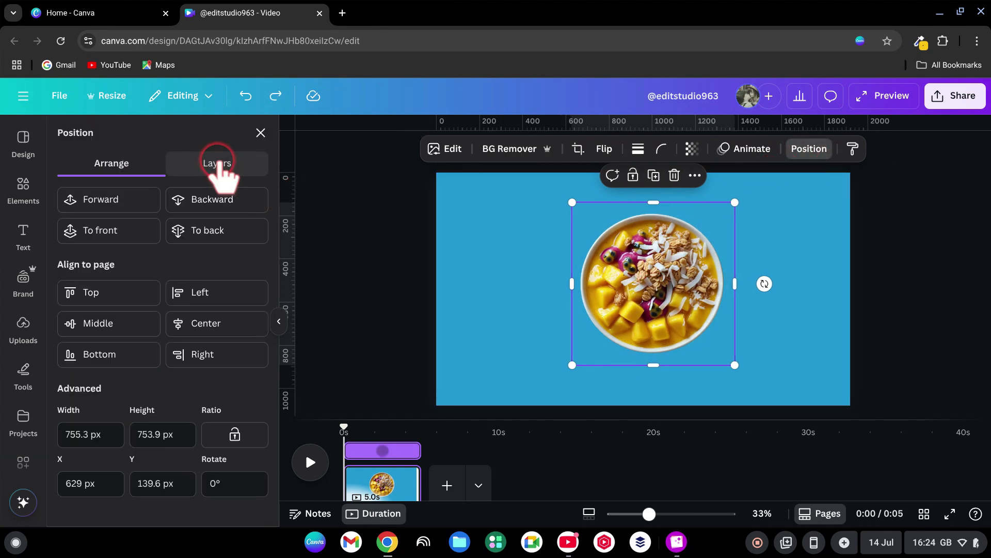
pyautogui.click(217, 163)
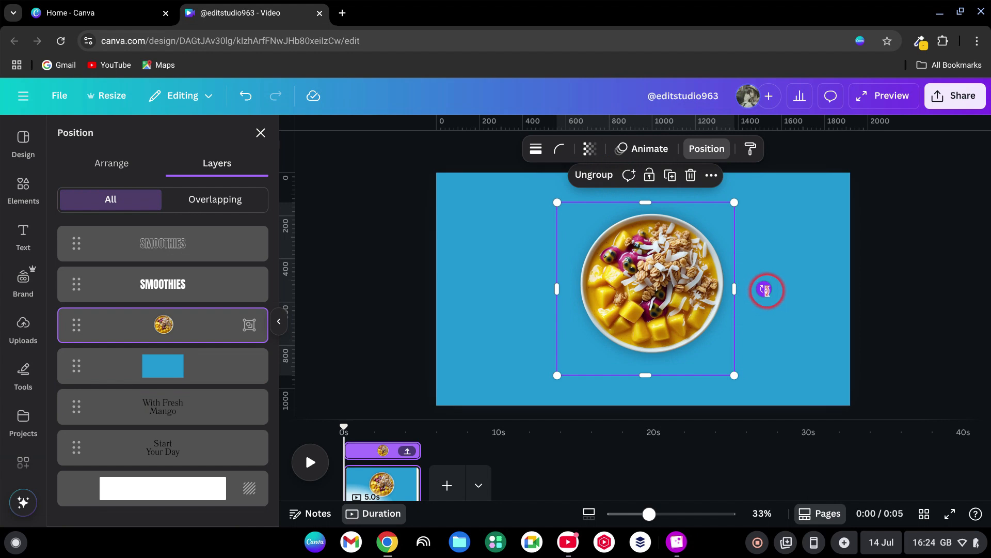
pyautogui.moveTo(766, 290); pyautogui.dragTo(691, 211)
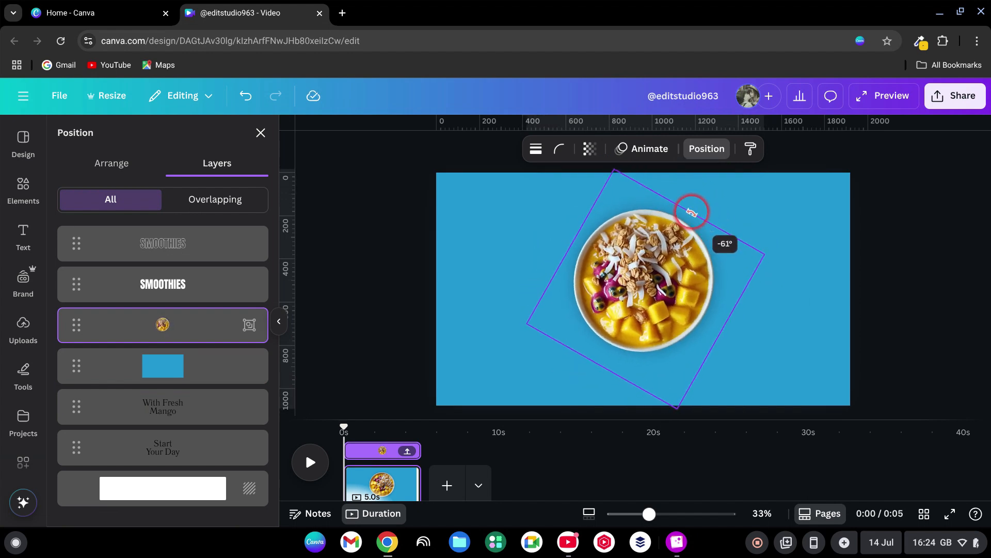
pyautogui.click(162, 365)
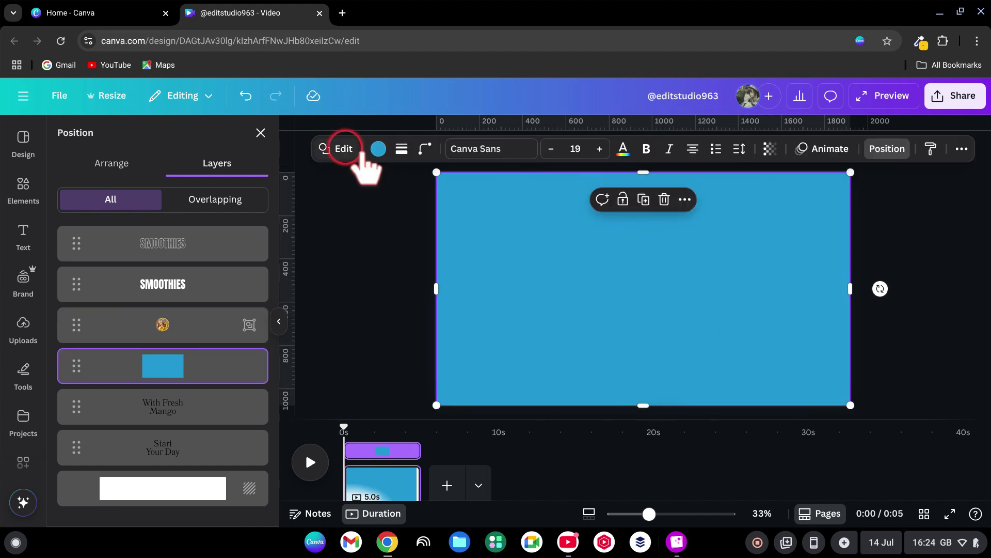
# Step: Fill the background rectangle with a radial yellow-to-orange gradient and review the layer list
pyautogui.click(378, 149)
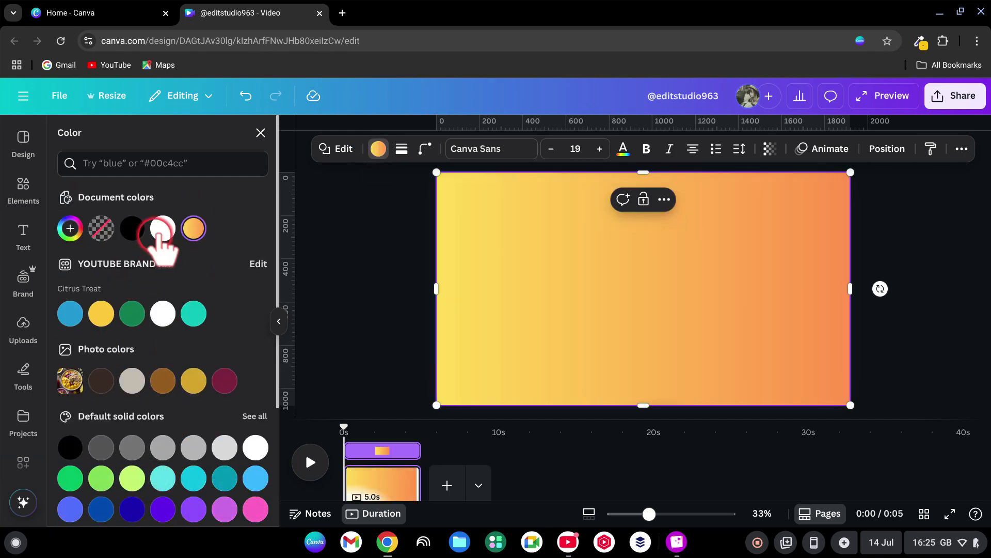
pyautogui.click(195, 377)
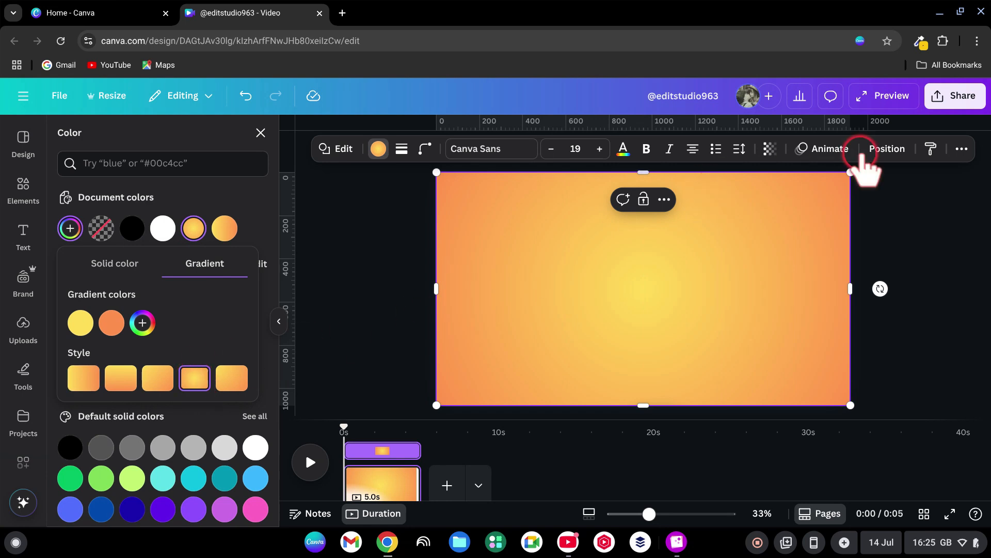
pyautogui.click(886, 149)
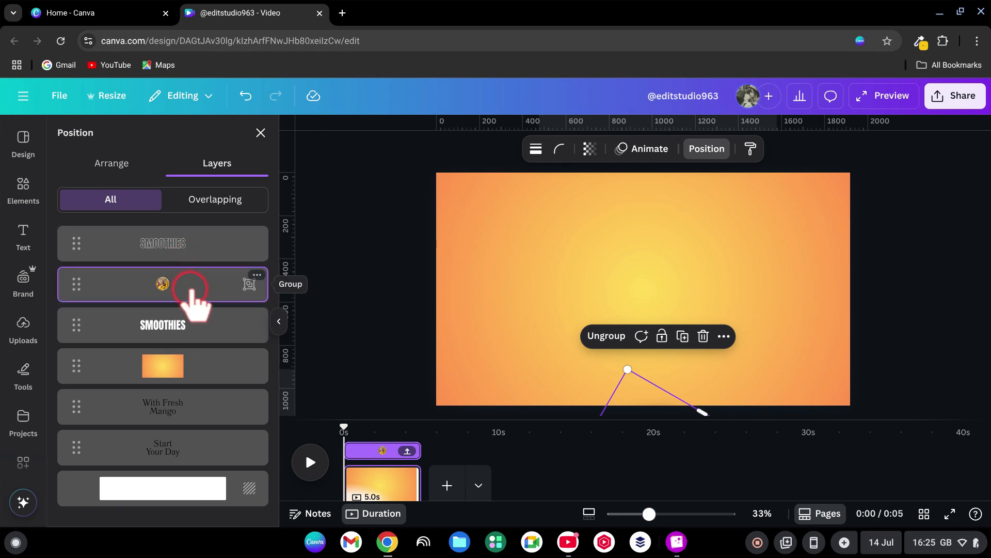
# Step: Add a mango cube photo from an Elements search for 'mango', then shrink and tilt it
pyautogui.click(23, 188)
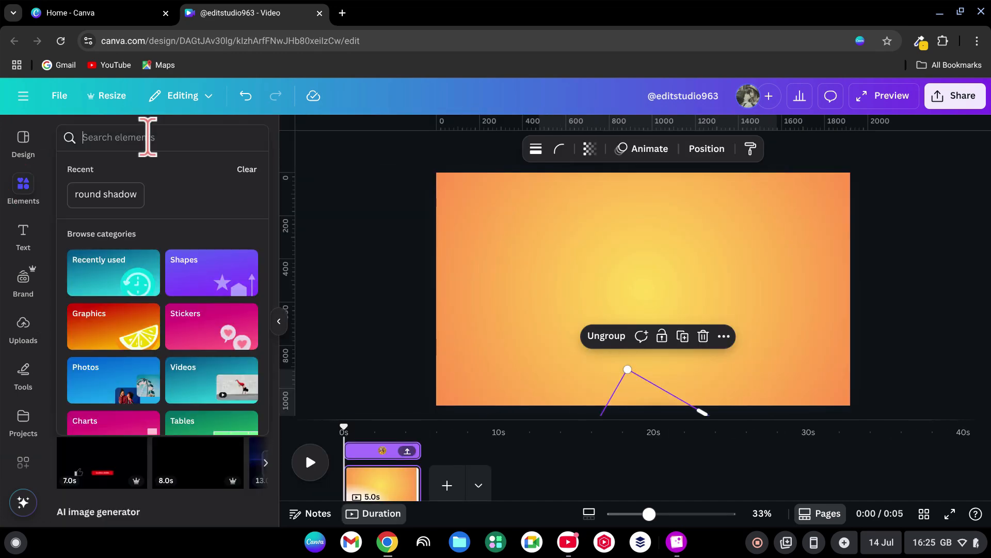
pyautogui.write('mango')
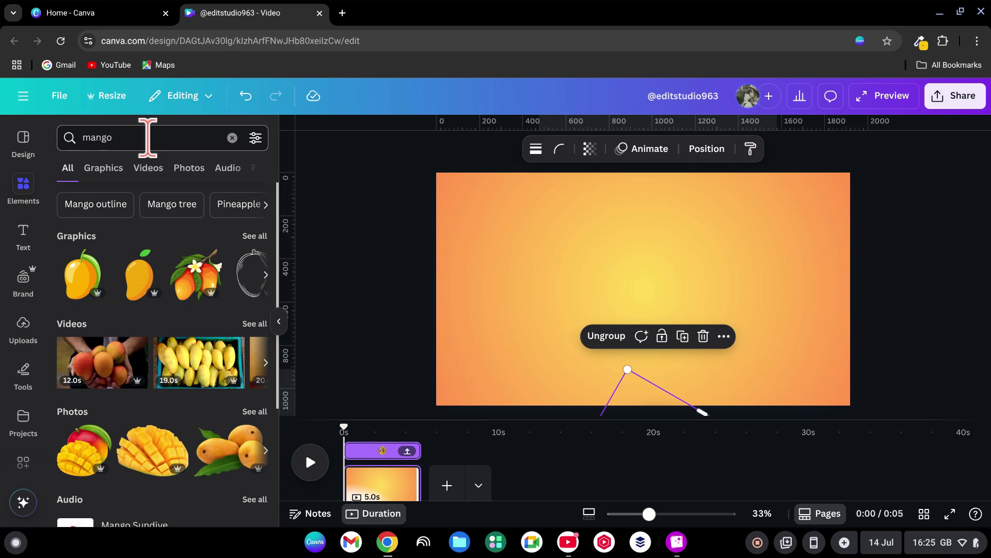
pyautogui.click(188, 168)
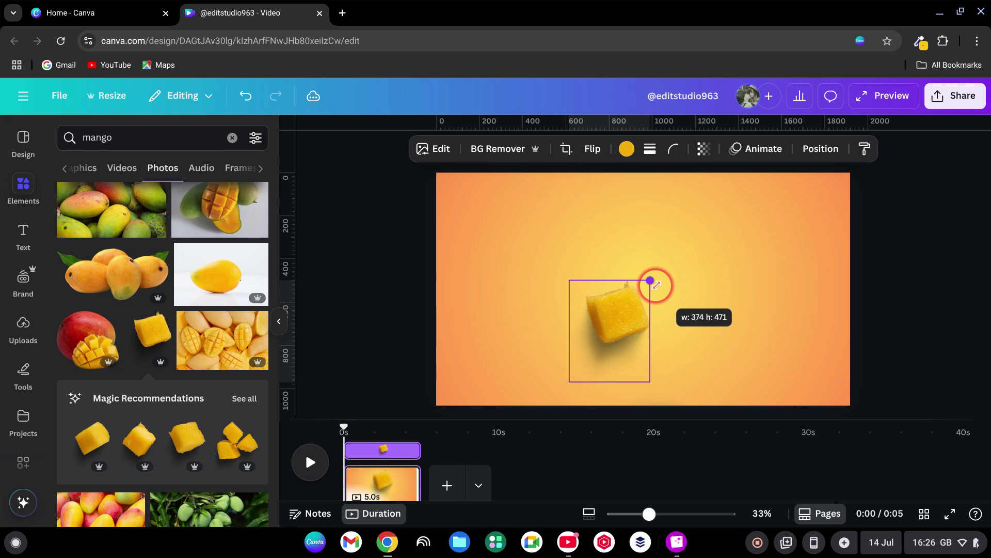
pyautogui.moveTo(650, 280); pyautogui.dragTo(588, 247)
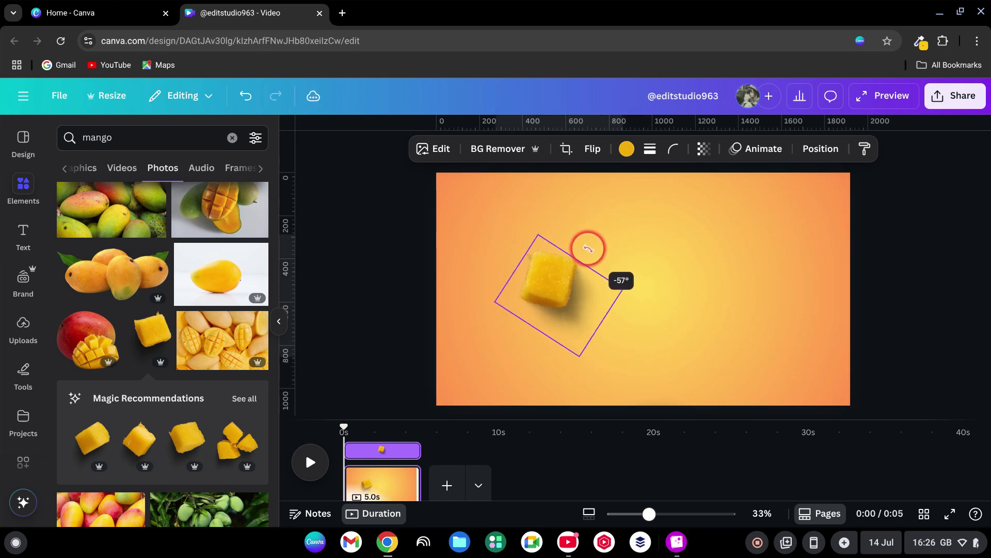
pyautogui.moveTo(550, 284); pyautogui.dragTo(433, 237)
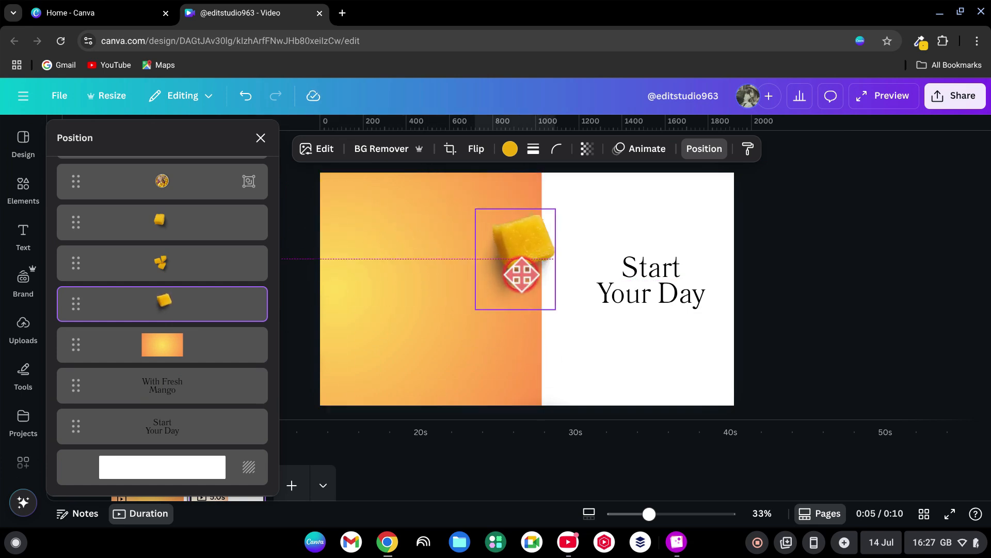
# Step: Reposition mango cubes and duplicate the page to create further scenes with rearranged cubes
pyautogui.moveTo(515, 259); pyautogui.dragTo(516, 222)
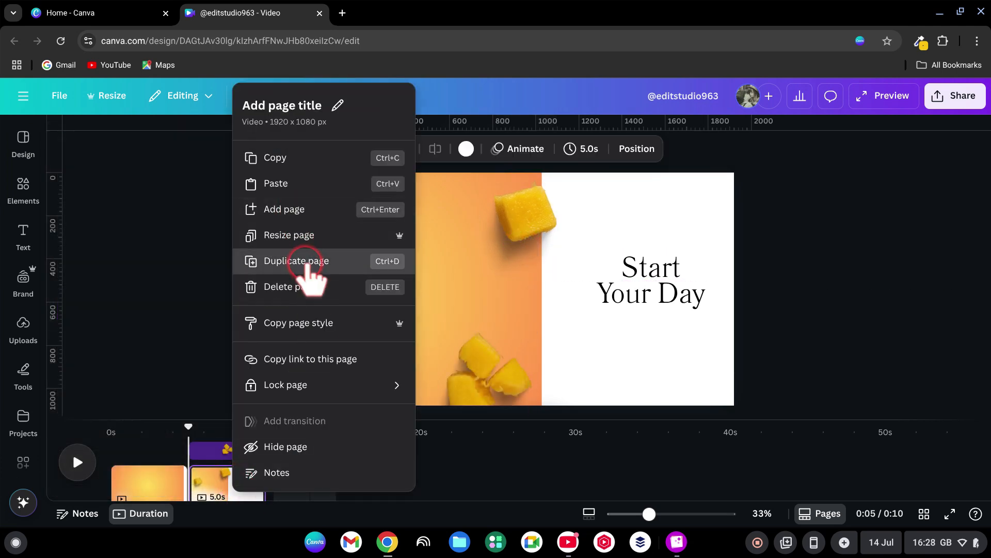
pyautogui.click(296, 261)
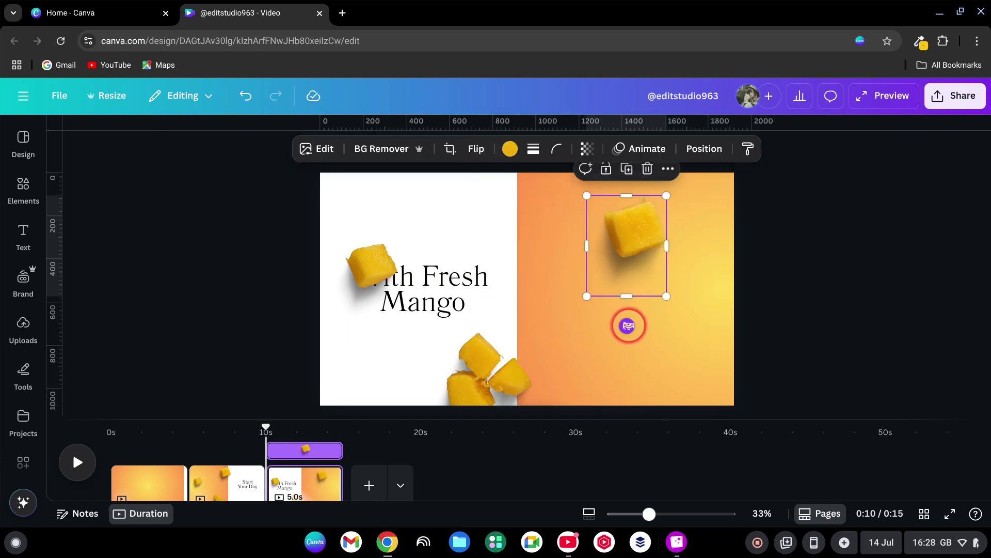
pyautogui.moveTo(628, 326); pyautogui.dragTo(660, 247)
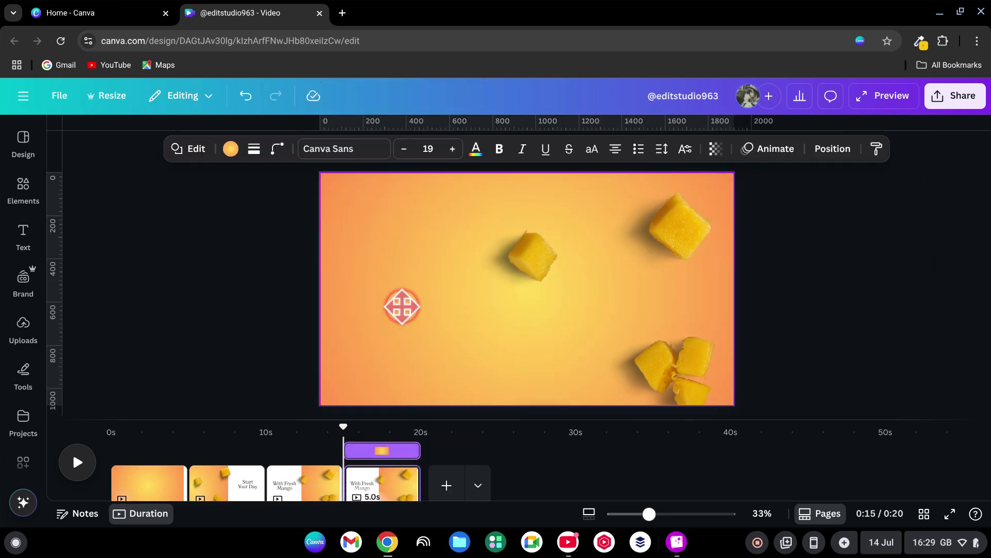
pyautogui.moveTo(402, 307); pyautogui.dragTo(322, 196)
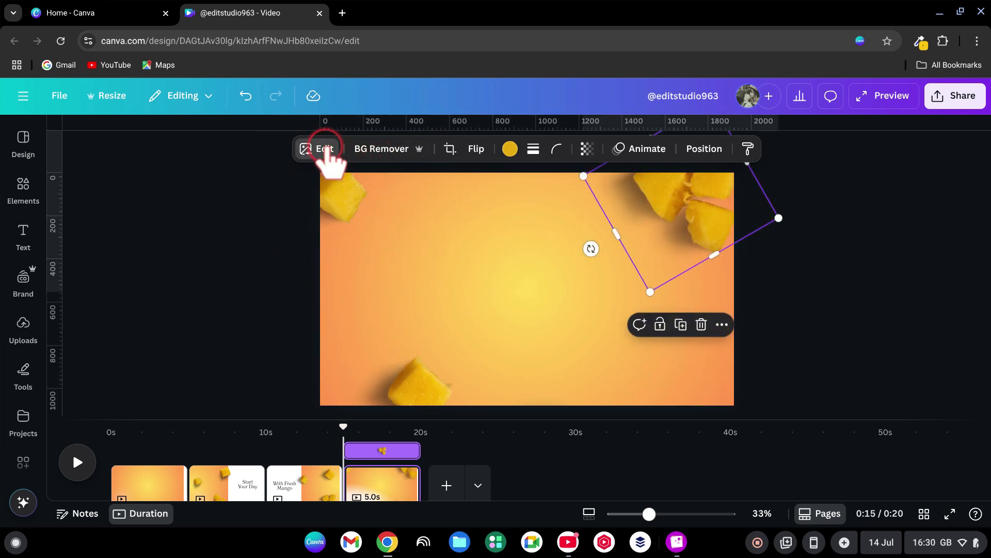
# Step: Raise the whole-image blur on the mango photo and centre the smoothie bowl
pyautogui.click(318, 149)
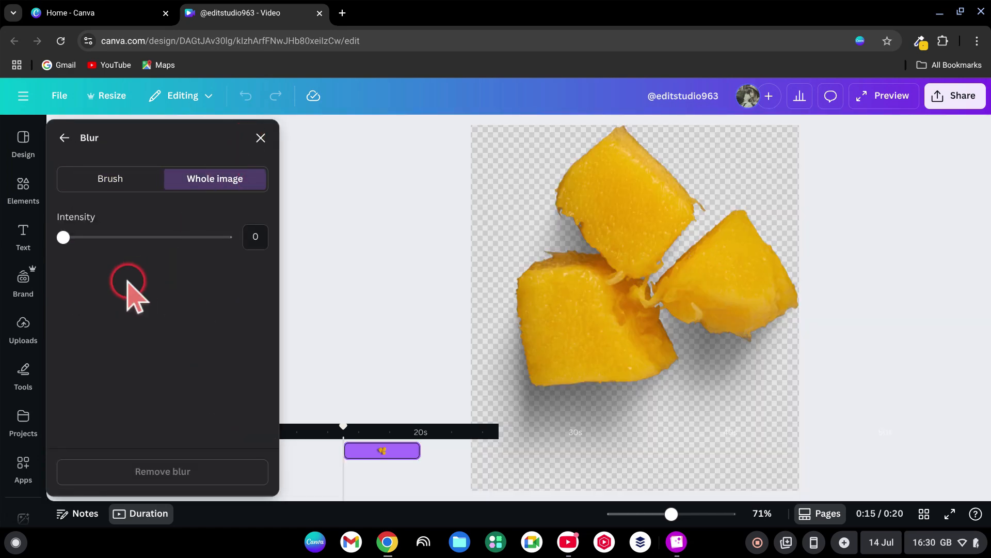
pyautogui.moveTo(63, 237); pyautogui.dragTo(153, 237)
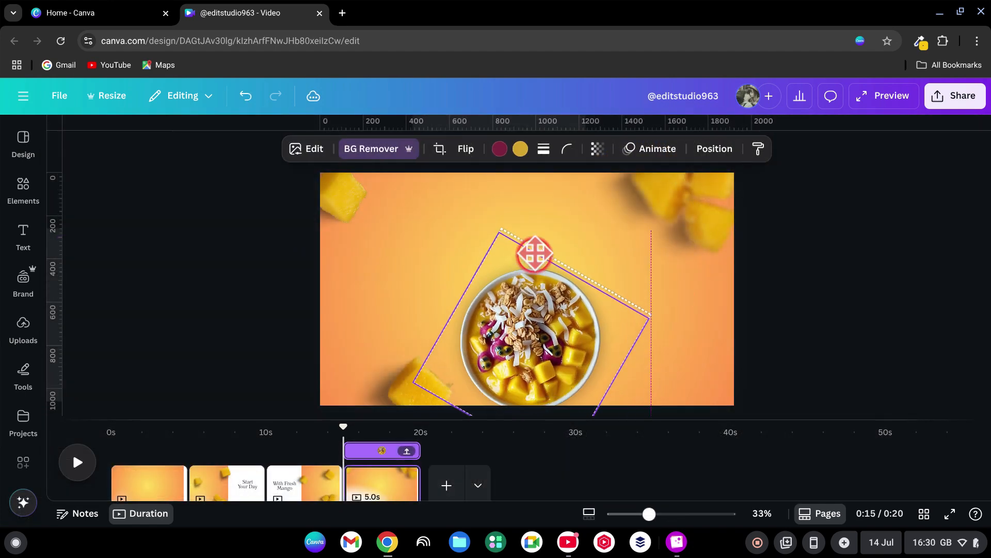
pyautogui.moveTo(535, 254); pyautogui.dragTo(642, 327)
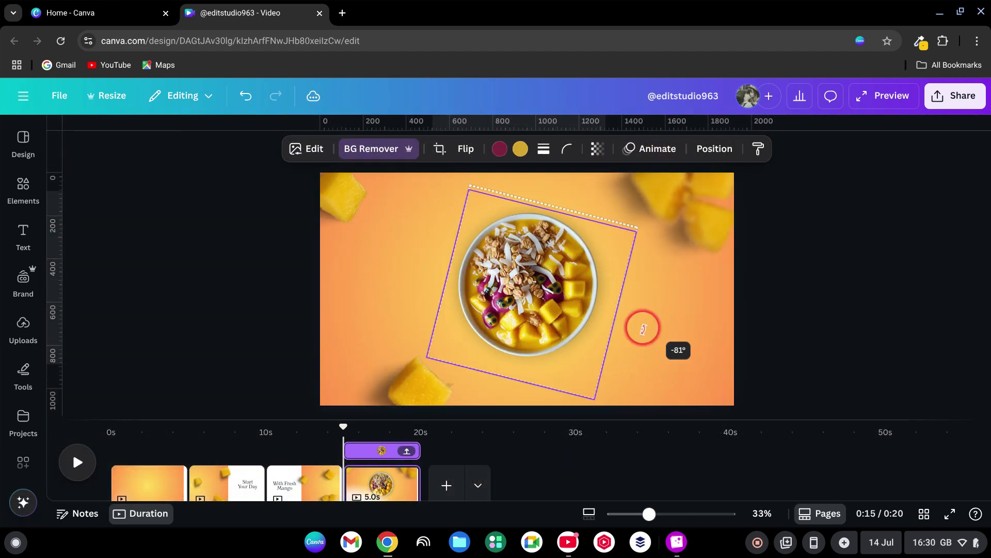
pyautogui.click(506, 287)
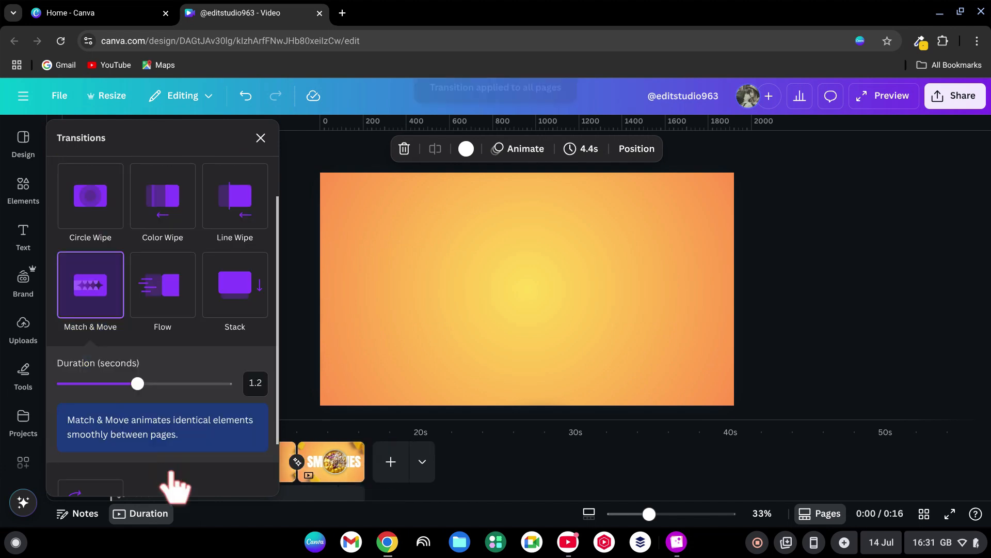
# Step: Set the page duration to 2.0 seconds and apply it to all pages
pyautogui.click(580, 149)
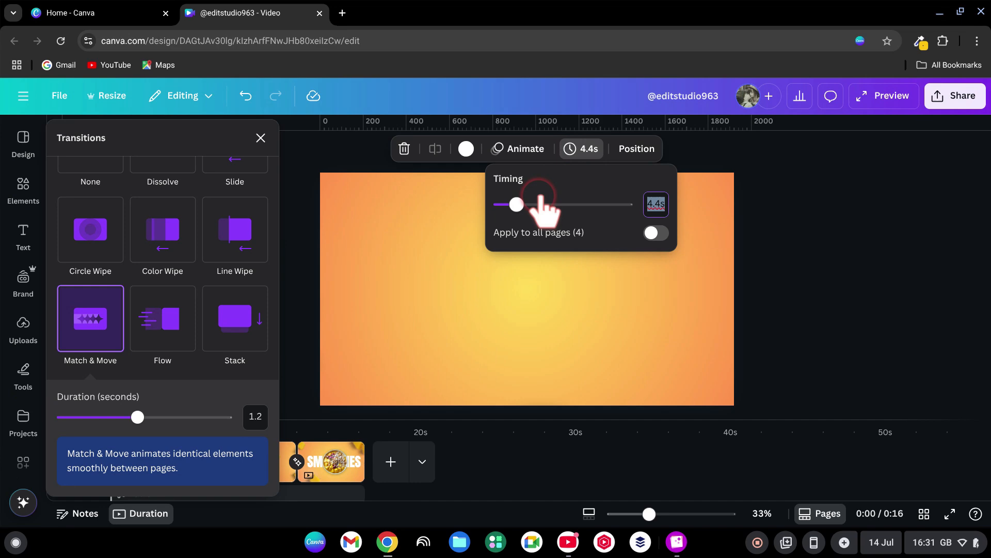
pyautogui.moveTo(517, 204); pyautogui.dragTo(504, 205)
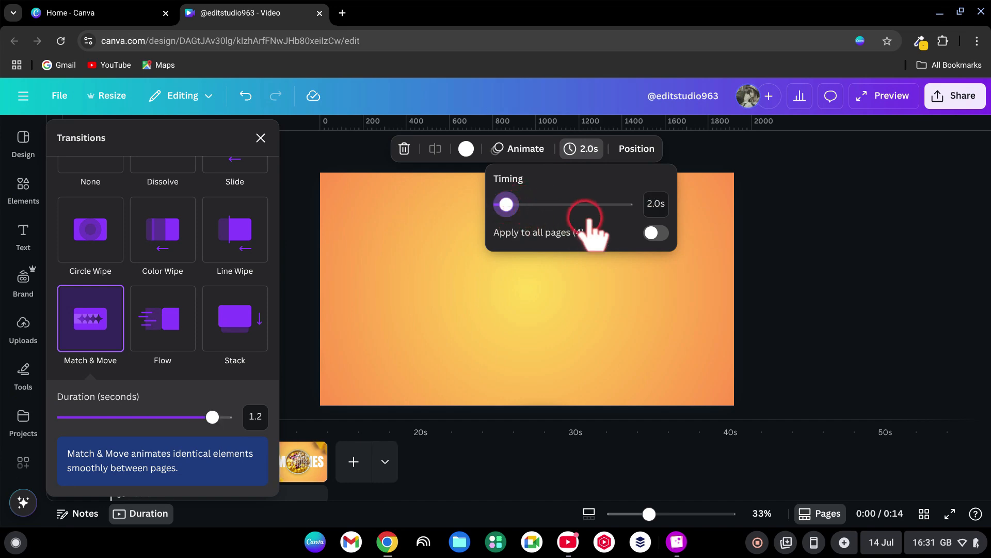
pyautogui.click(655, 233)
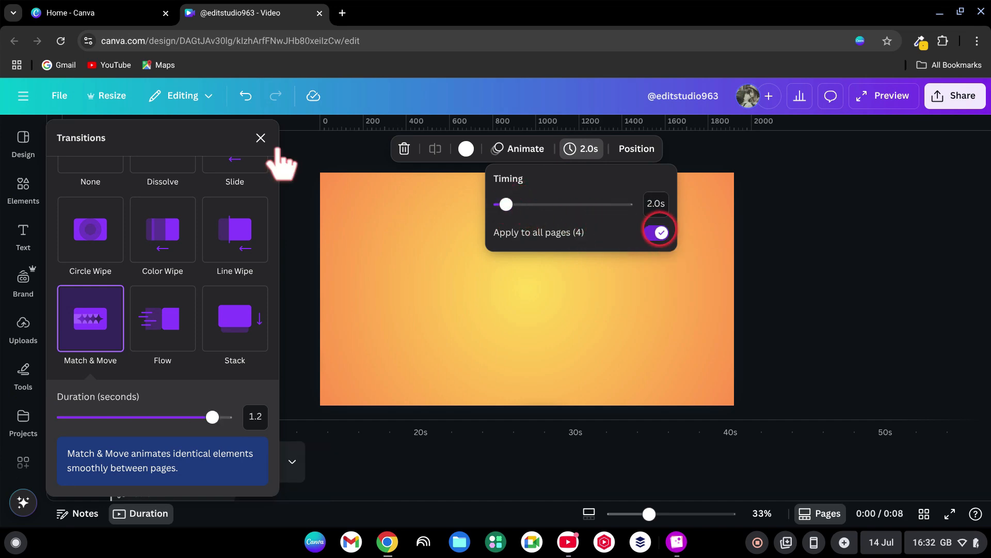